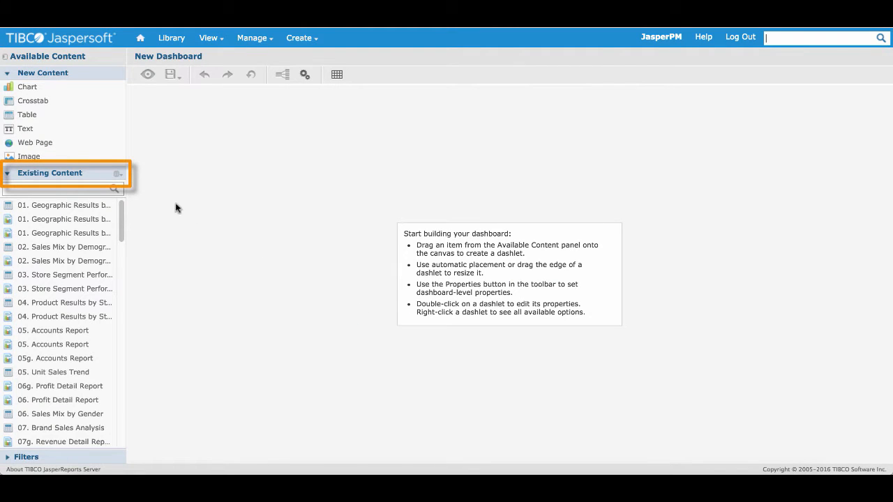
Switch existing content to Folder View and expand Public > Workshop to reveal its two reports.
left_click(117, 173)
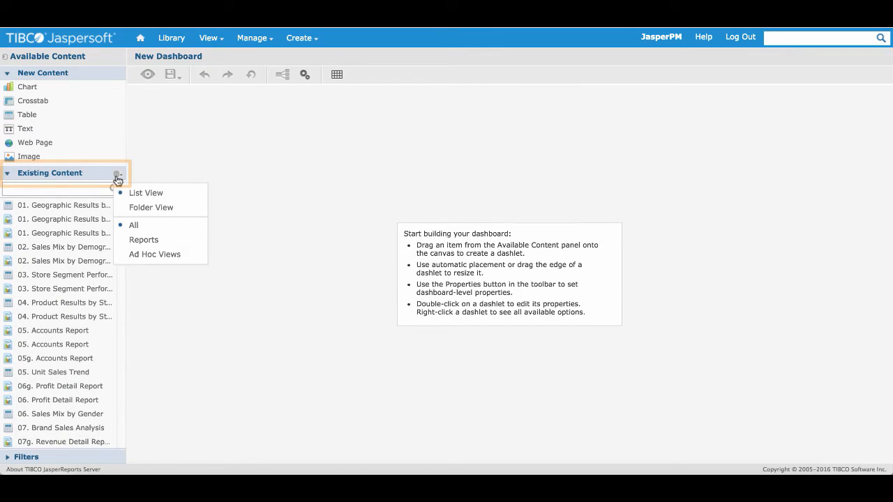
mouse_move(179, 211)
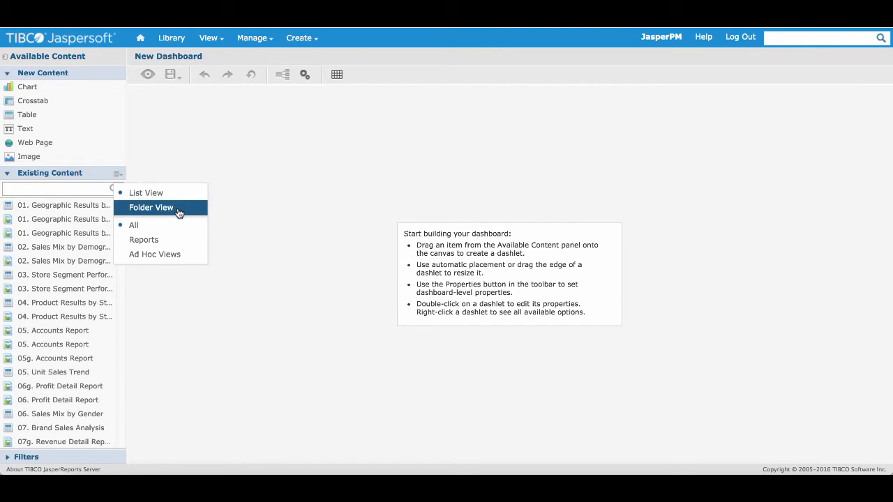
left_click(151, 207)
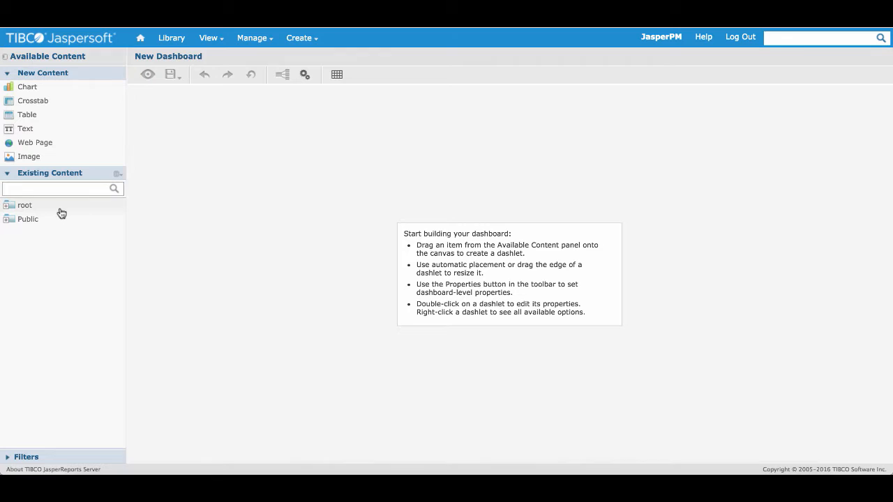
left_click(28, 218)
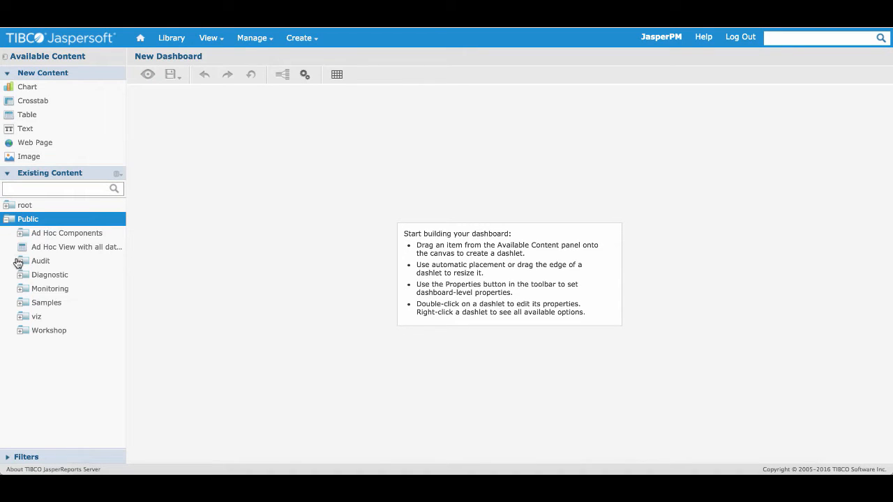
left_click(49, 329)
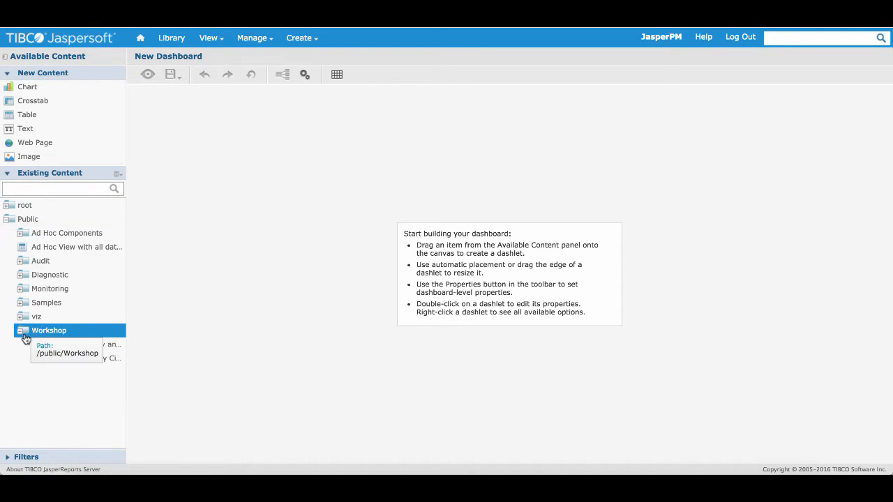
left_click(22, 329)
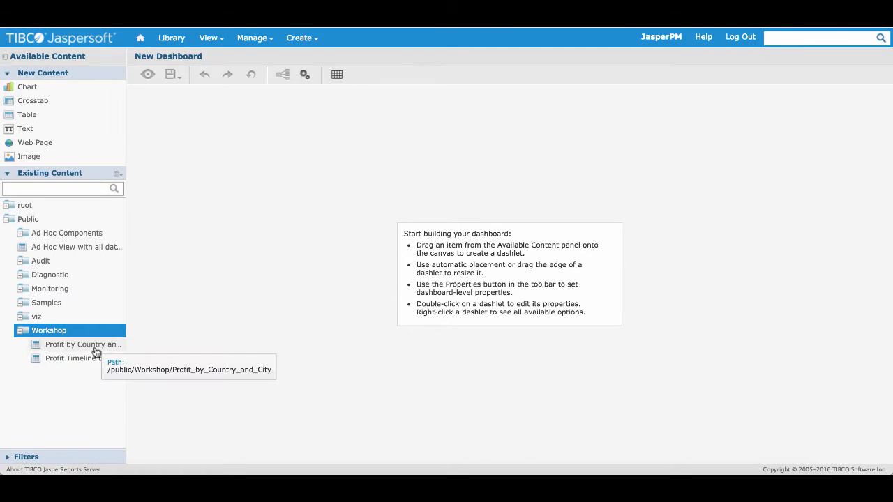
Drag Profit by Country and City, then Profit Timeline by City, onto the dashboard canvas side by side.
left_click_drag(82, 343, 489, 279)
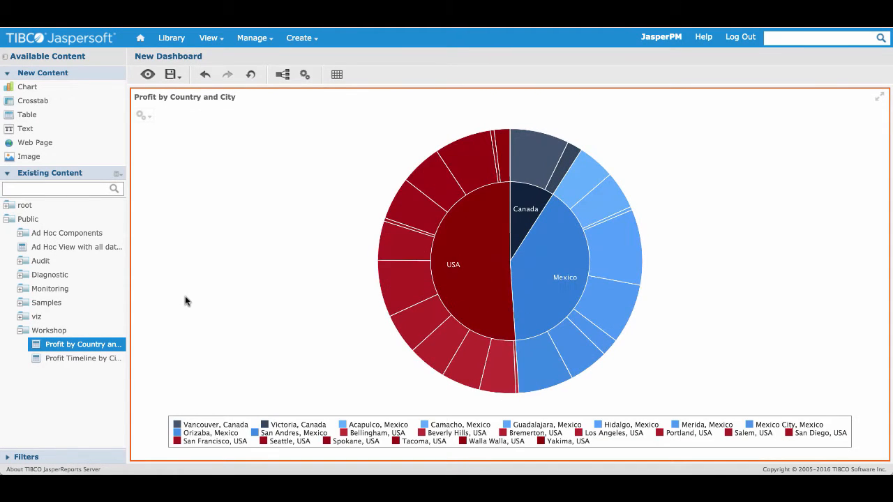
mouse_move(82, 357)
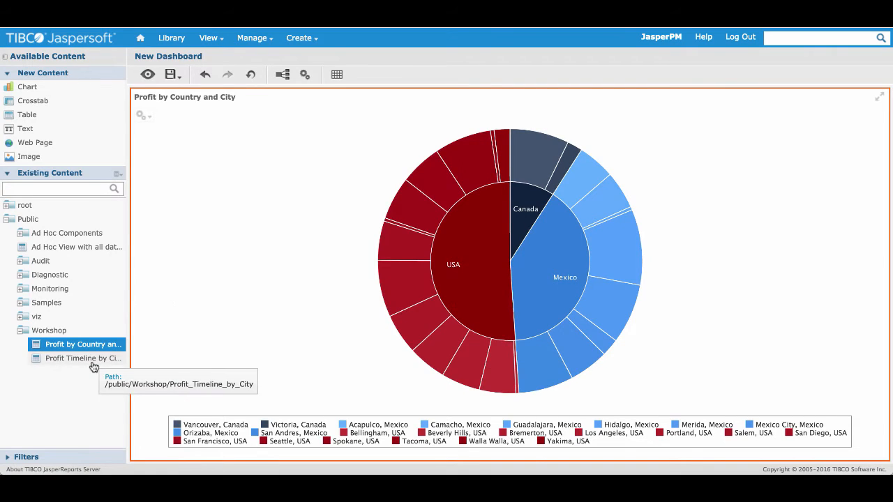
left_click_drag(83, 358, 419, 318)
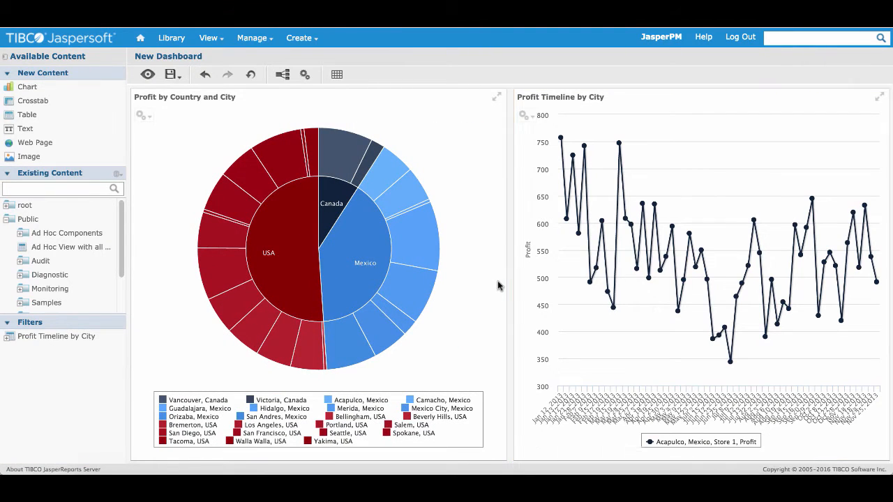
Narrow the pie chart dashlet and widen the timeline dashlet into the freed space.
left_click_drag(499, 288, 379, 288)
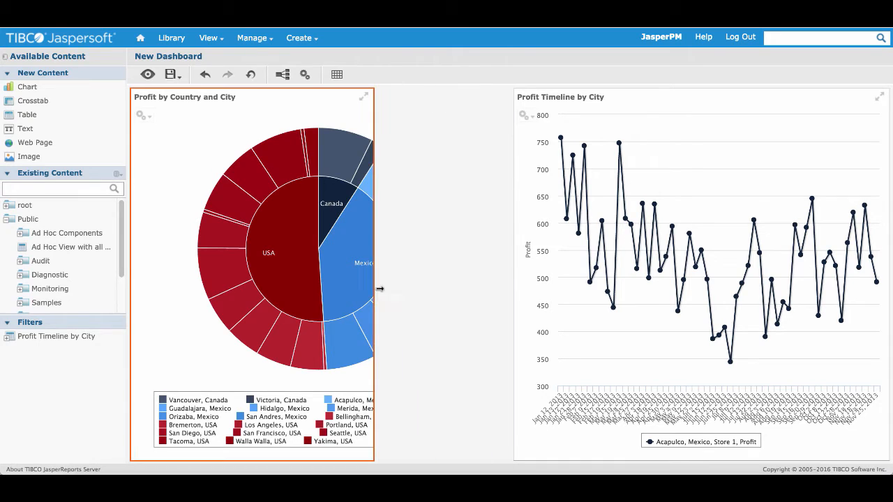
left_click_drag(380, 287, 354, 279)
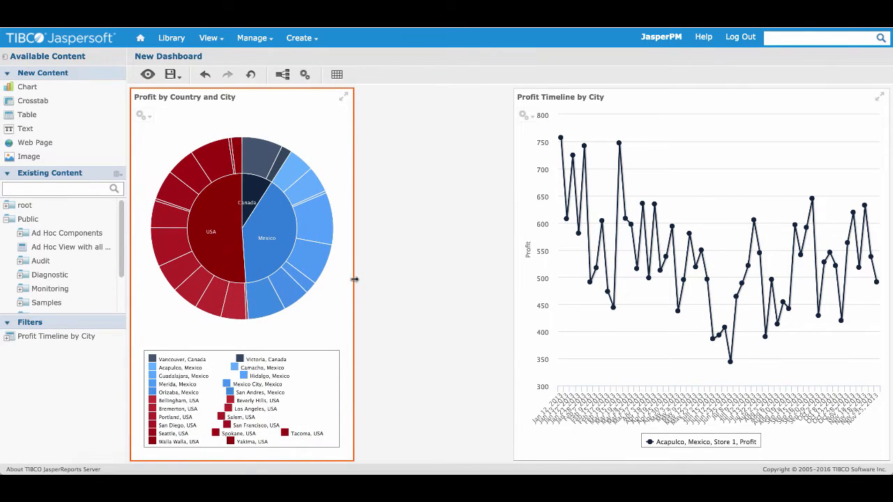
left_click_drag(355, 279, 371, 279)
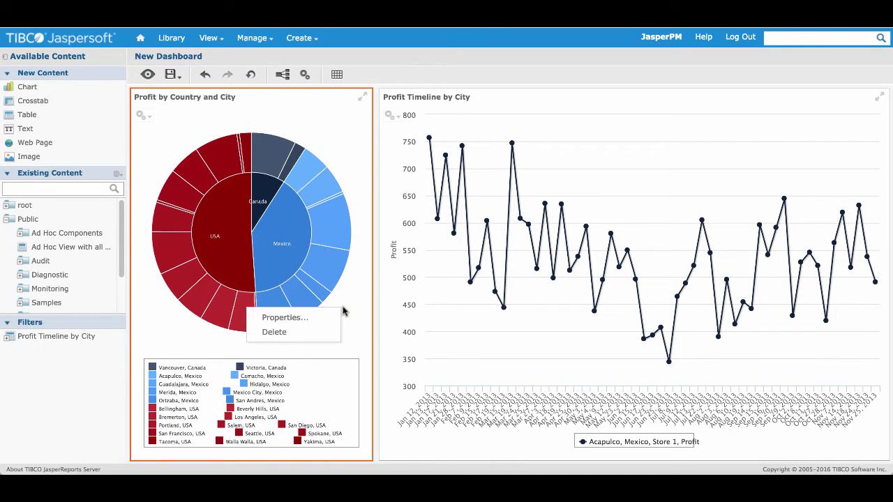
mouse_move(324, 321)
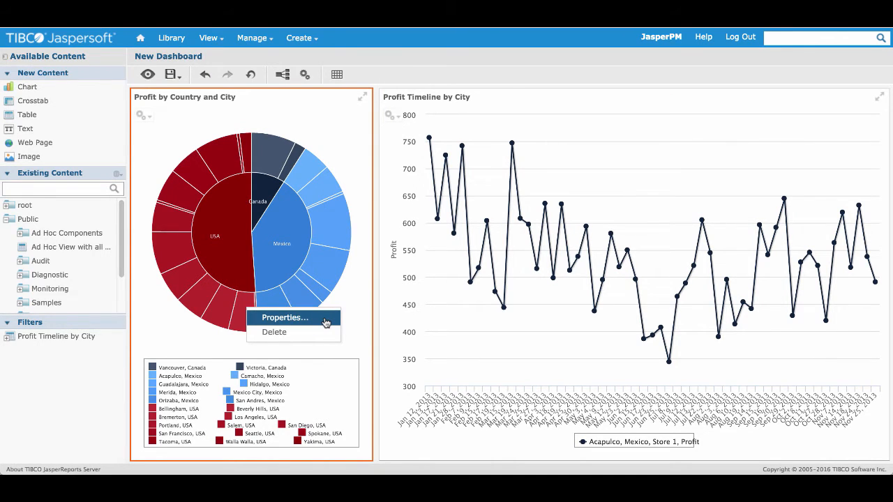
In the pie dashlet's Hyperlinks properties, enable chart hyperlinks with Action 'Update dashboard' and start Map Parameters.
left_click(284, 319)
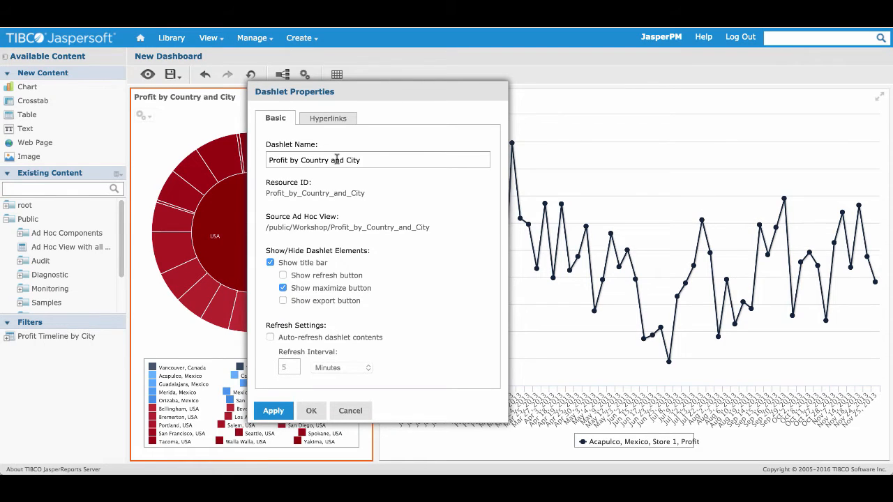
left_click(328, 117)
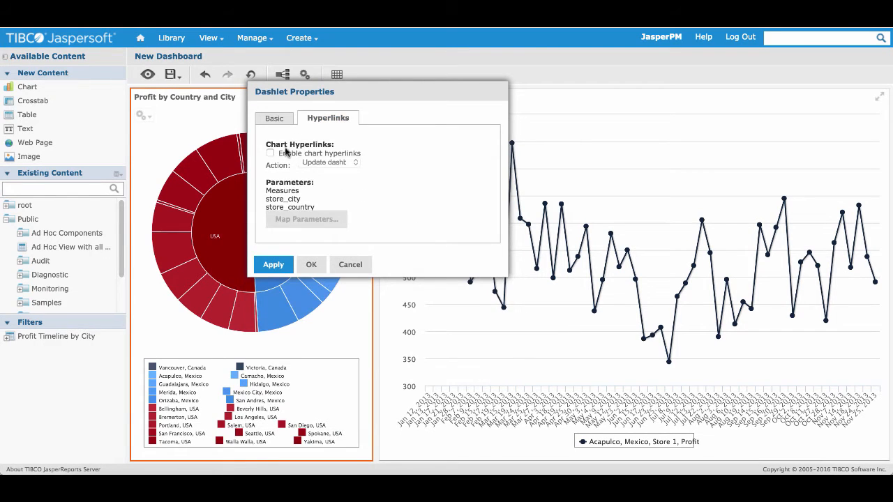
left_click(271, 154)
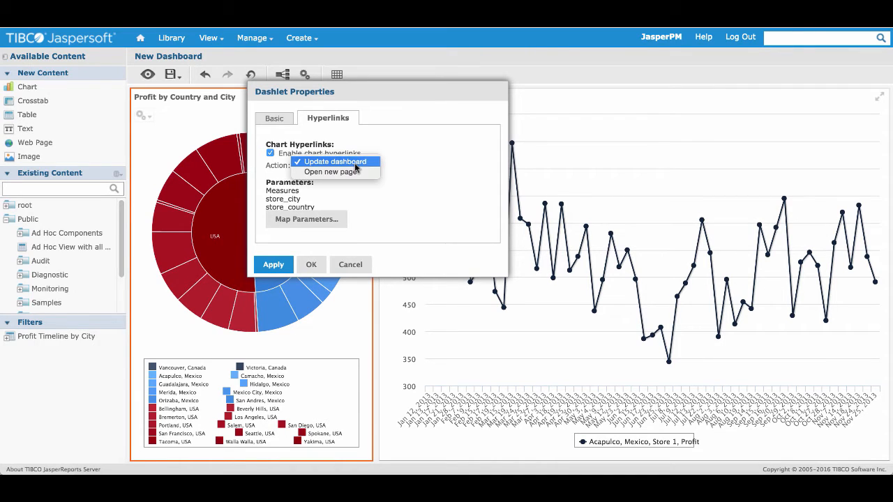
left_click(334, 162)
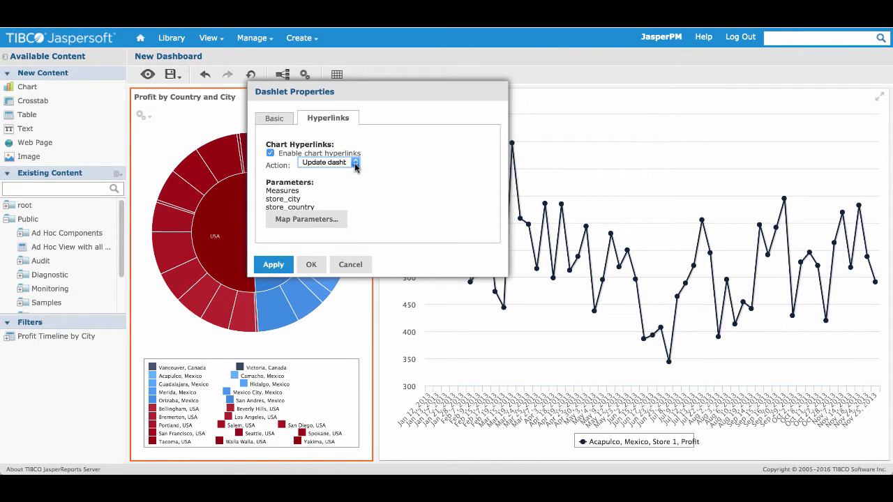
mouse_move(306, 219)
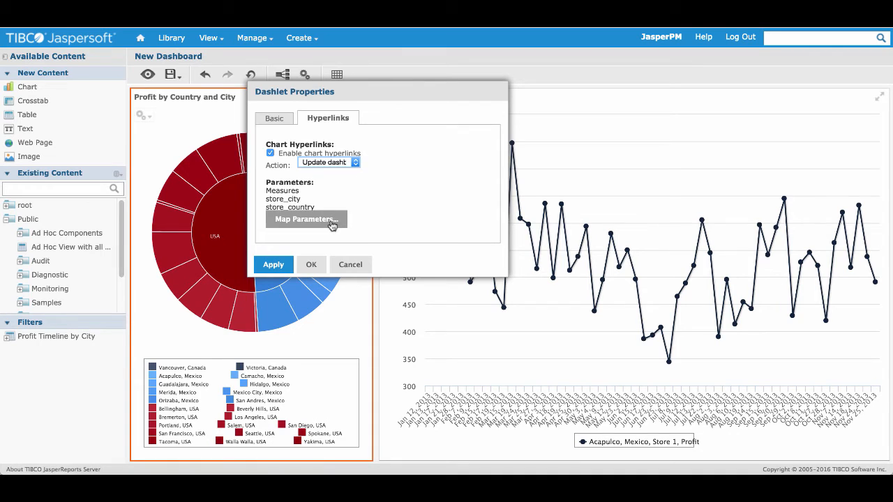
left_click(304, 219)
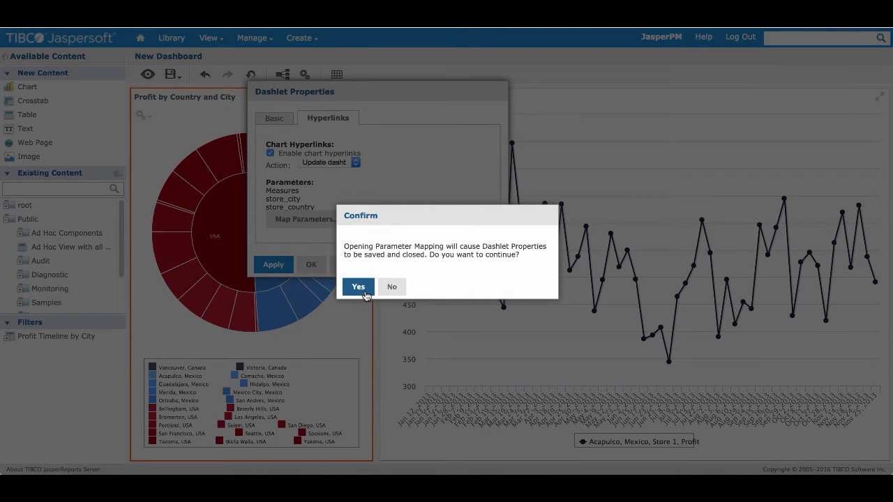
Map store_city to Dashlet Affected 'Profit Timeline by City', parameter 'store_city', and confirm.
left_click(357, 287)
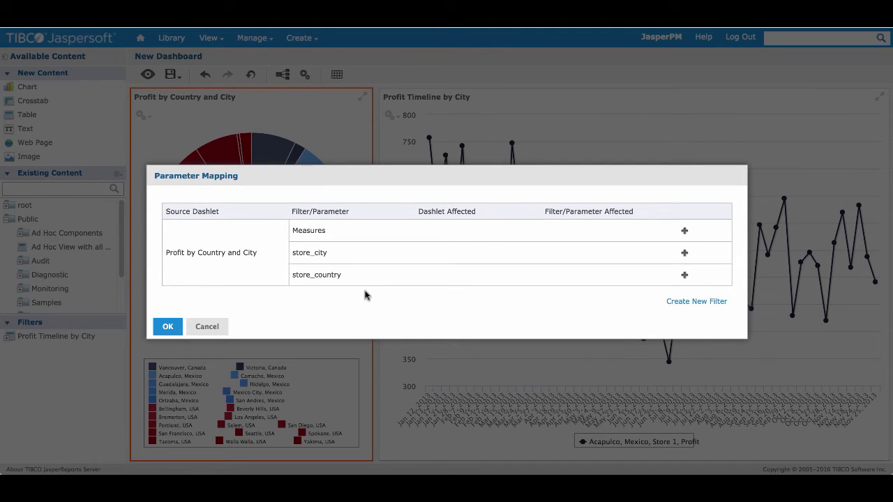
mouse_move(670, 254)
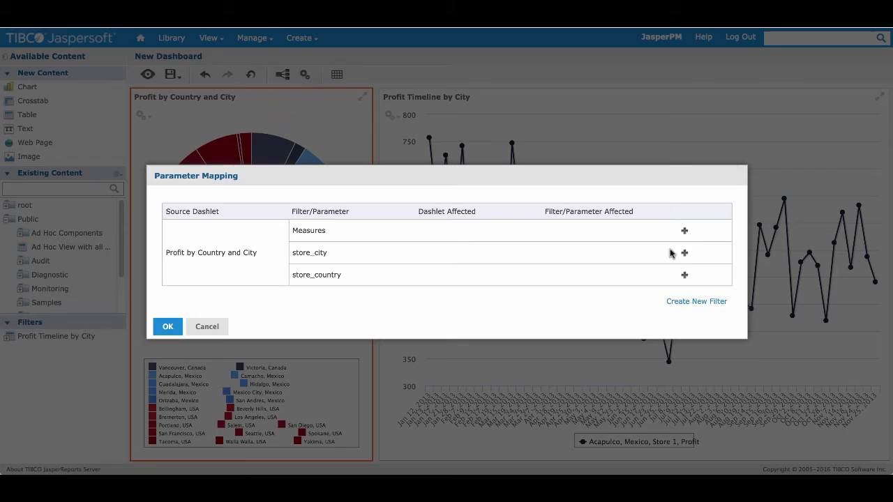
left_click(684, 252)
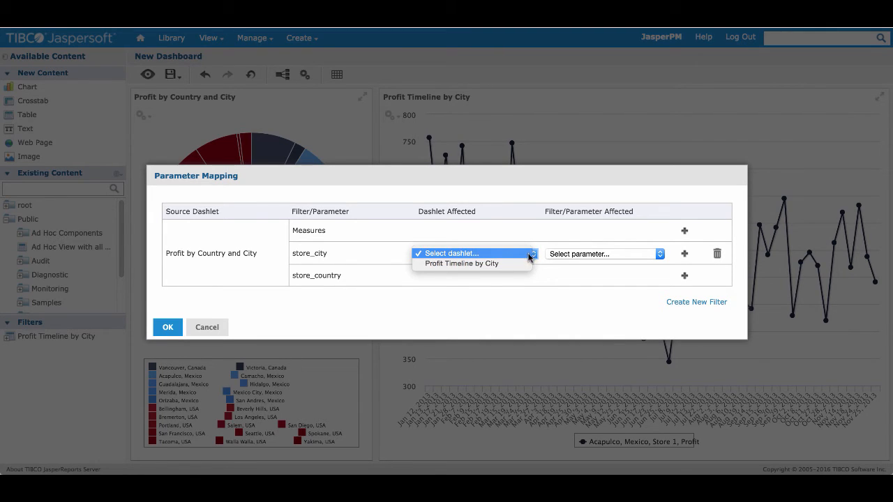
left_click(462, 263)
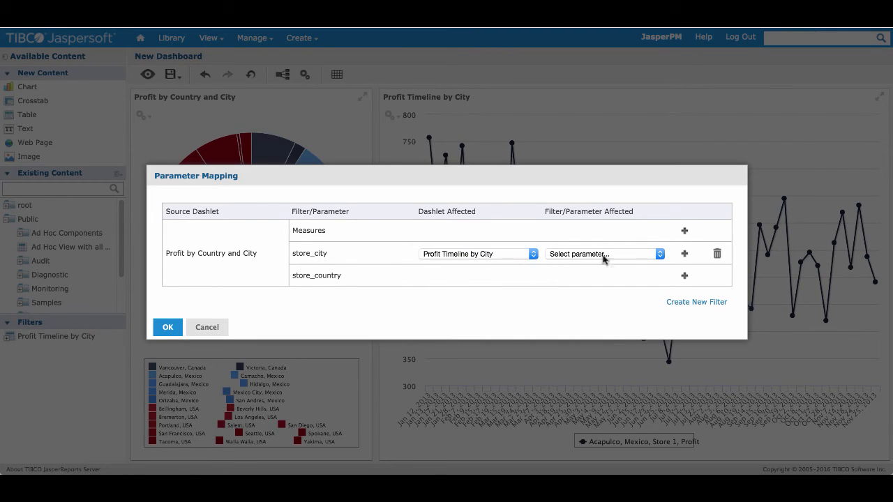
left_click(603, 254)
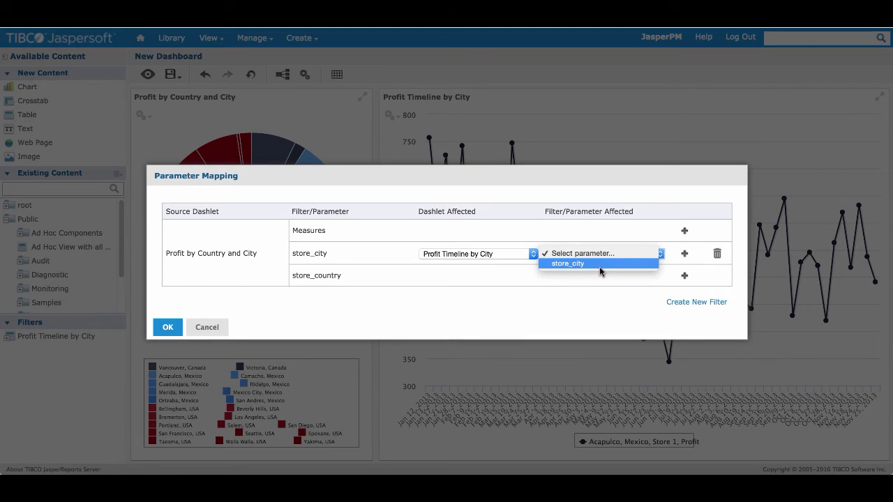
left_click(566, 263)
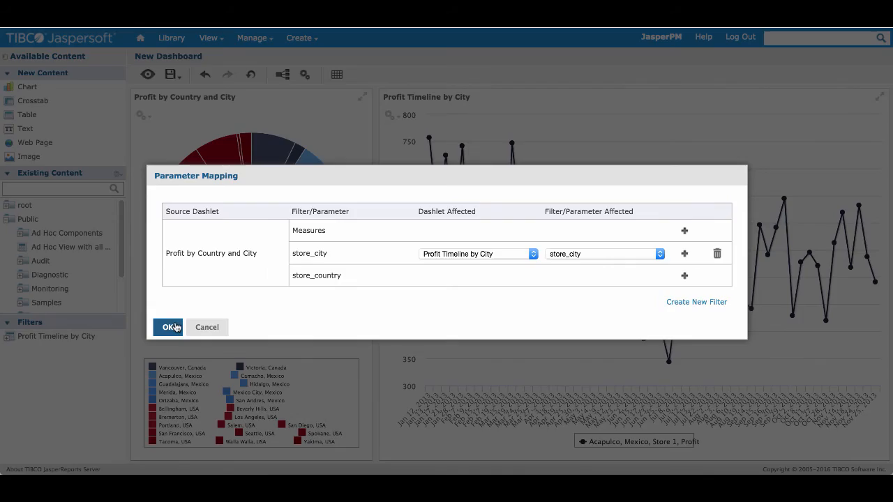
left_click(168, 327)
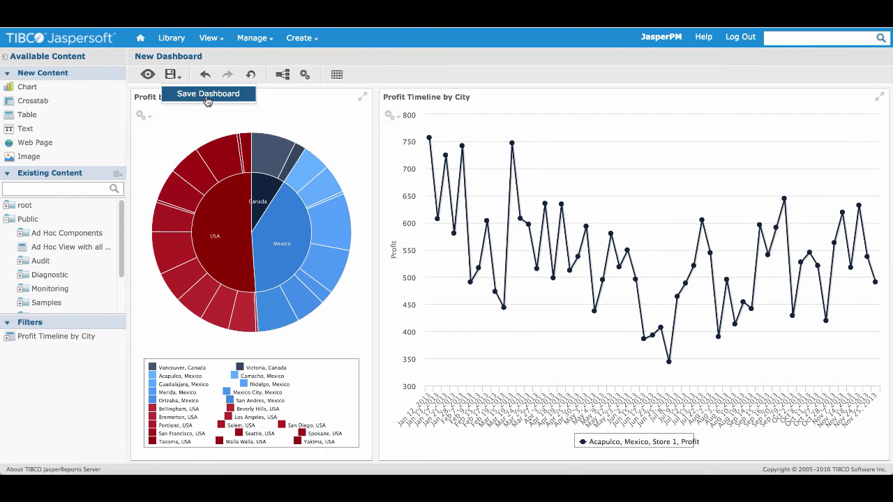
Save the dashboard as 'Profit Dashboard' in the Public/Workshop folder.
left_click(208, 93)
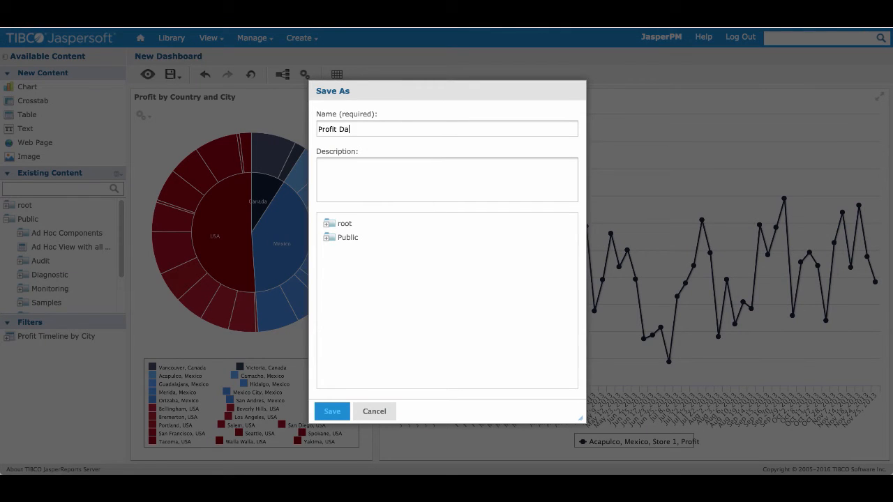
type("shboard")
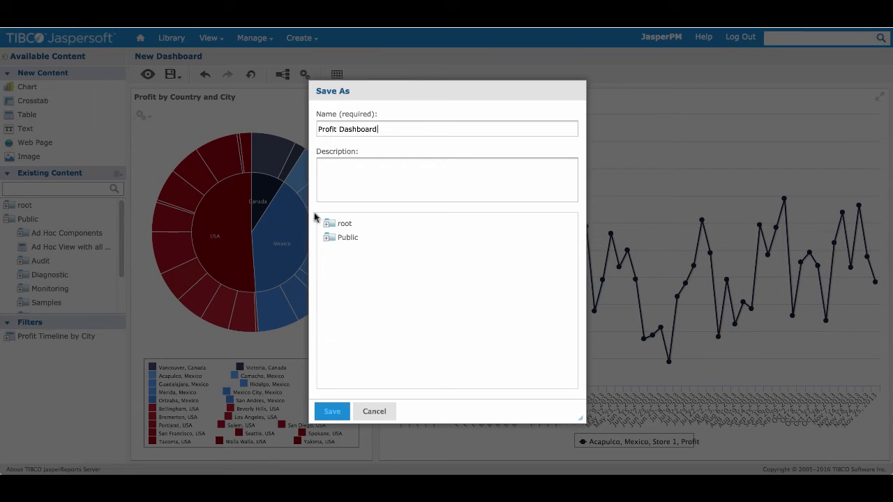
left_click(348, 237)
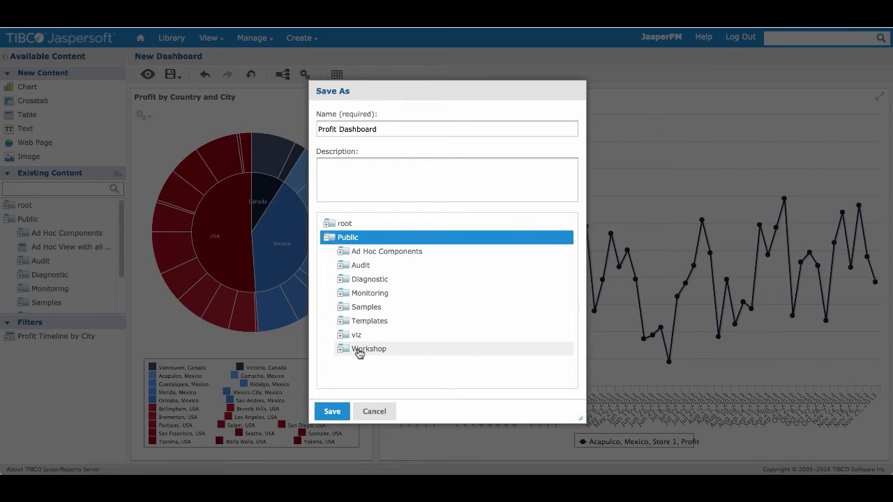
left_click(368, 348)
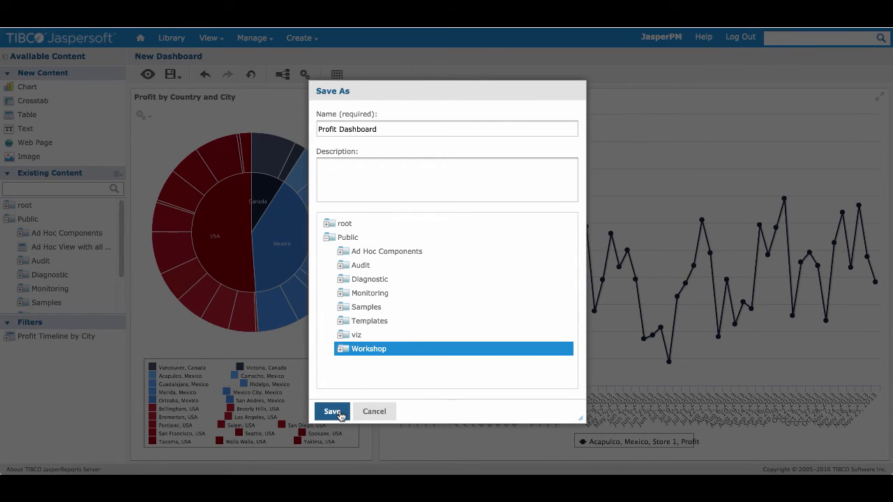
left_click(332, 410)
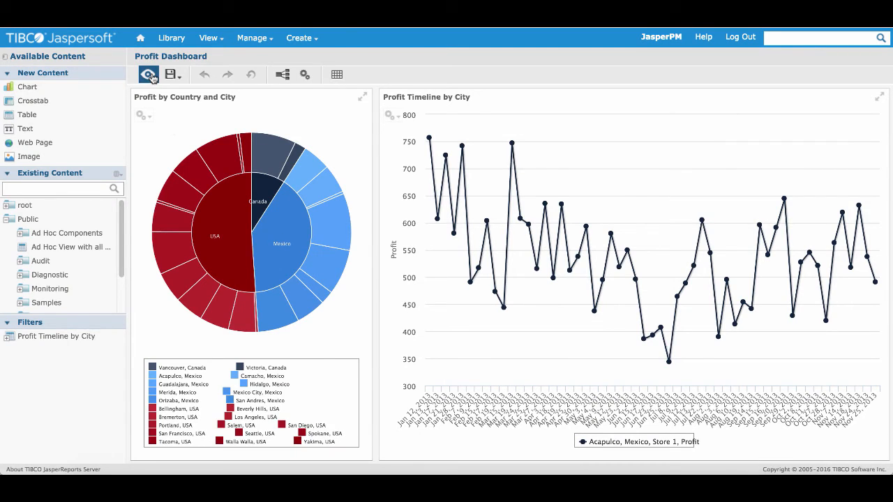
Preview the dashboard and pick the Vancouver, Acapulco and Merida slices to reload each city's profit timeline.
left_click(148, 75)
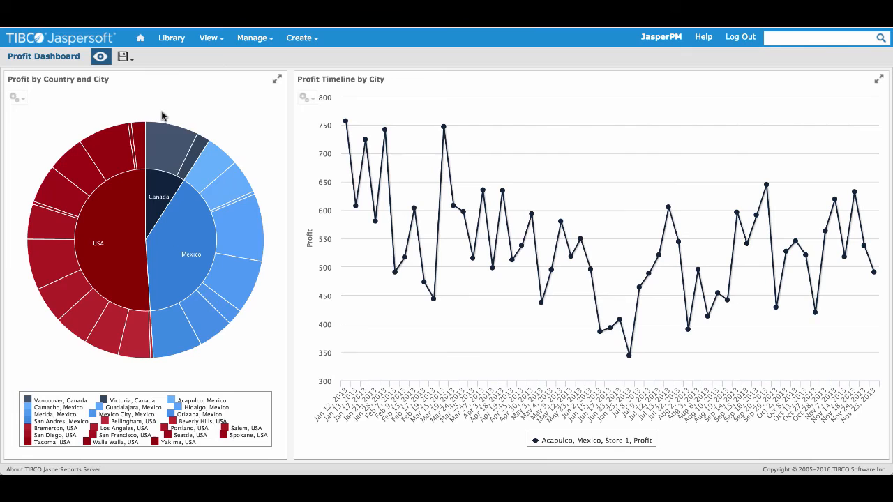
left_click(169, 146)
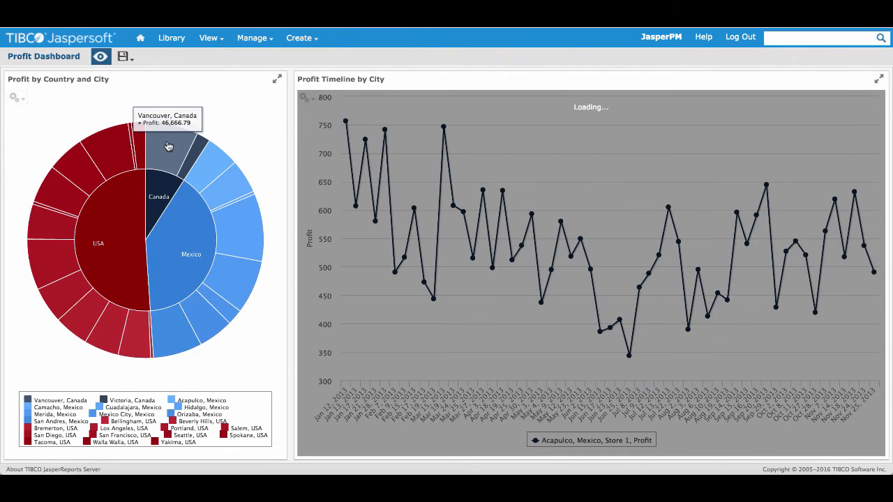
left_click(167, 147)
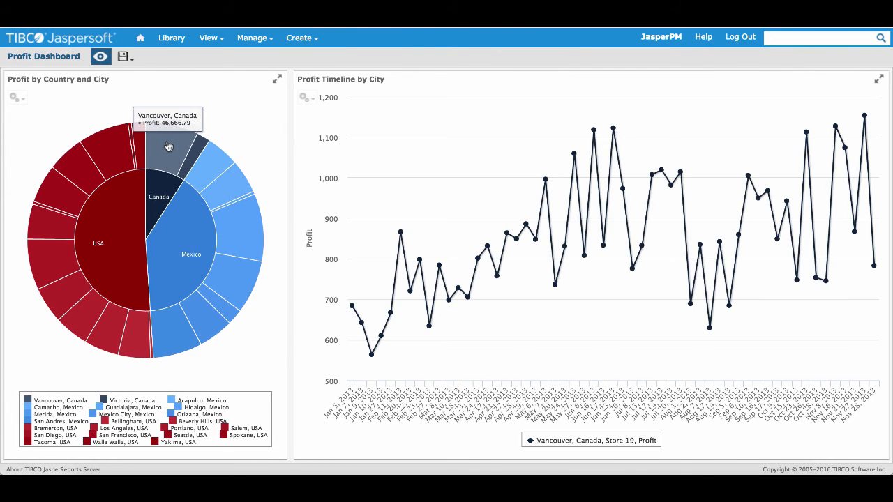
left_click(209, 167)
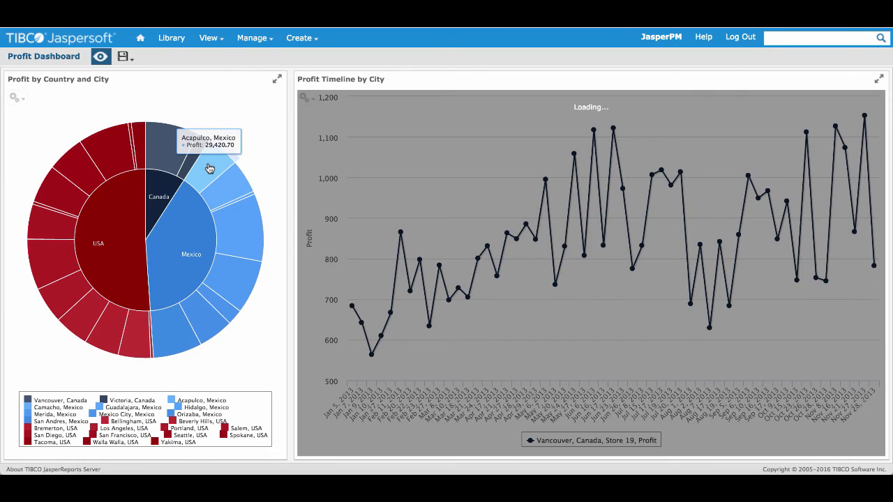
left_click(209, 167)
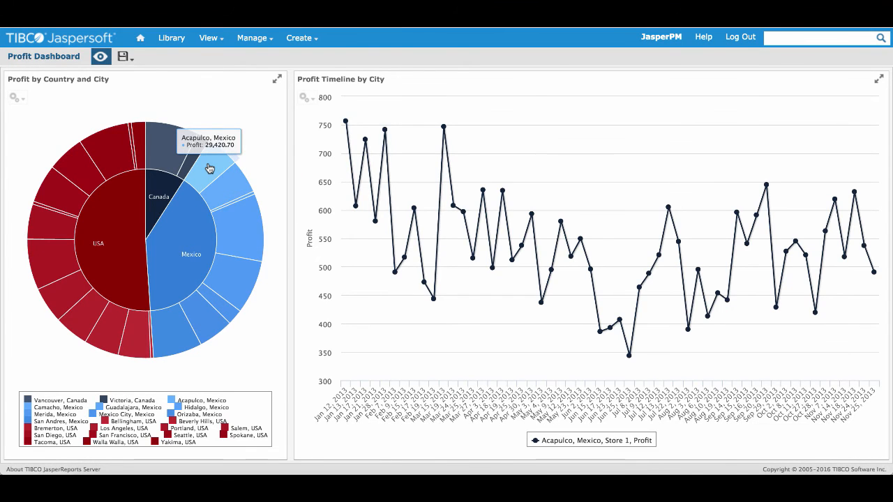
left_click(226, 286)
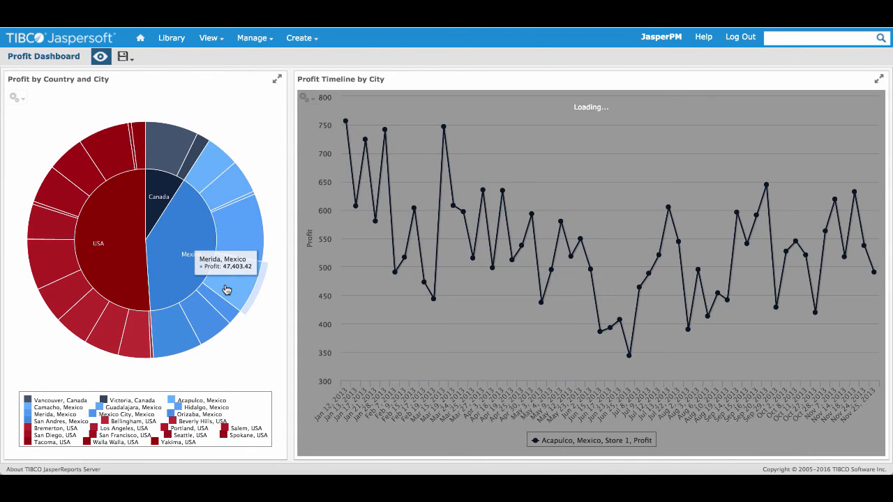
left_click(226, 289)
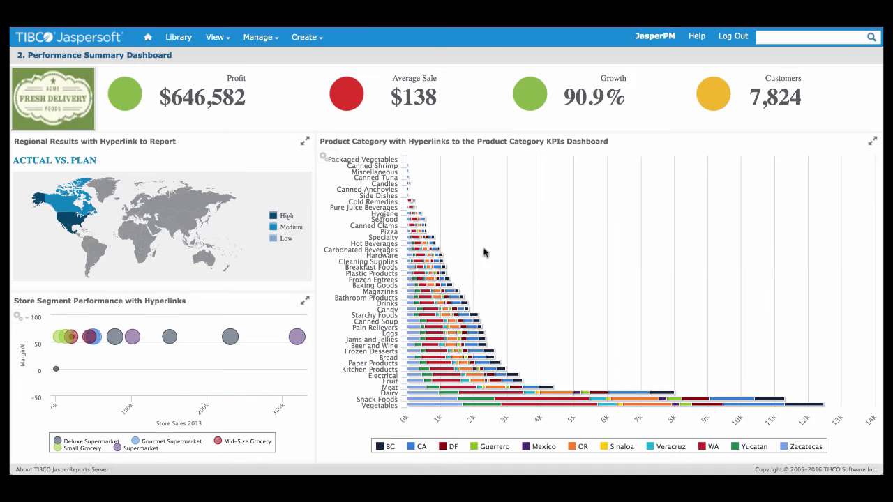
mouse_move(443, 325)
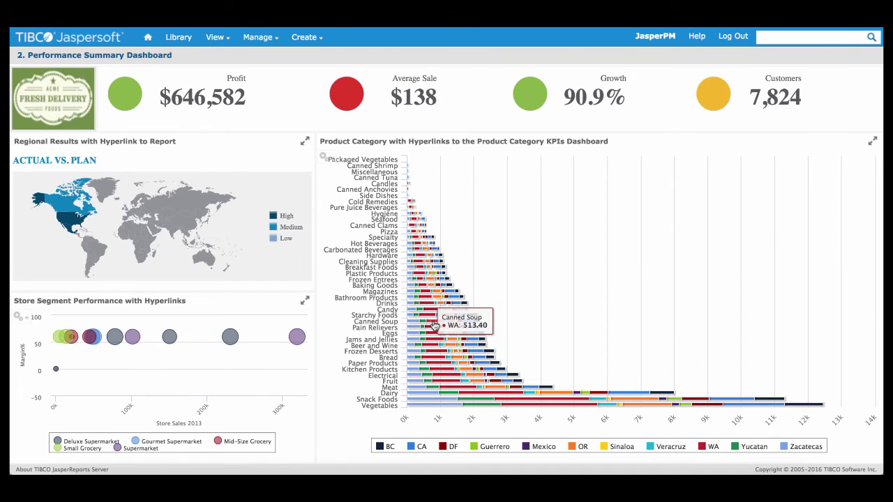
Open the 2. Performance Summary Dashboard from the repository.
left_click(433, 320)
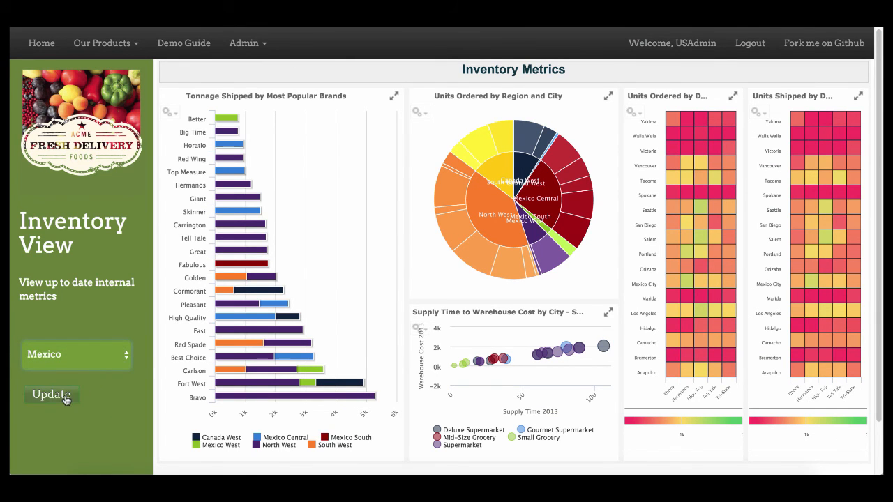
Update the inventory charts for Mexico and maximize the Units Ordered by District heat map.
left_click(51, 393)
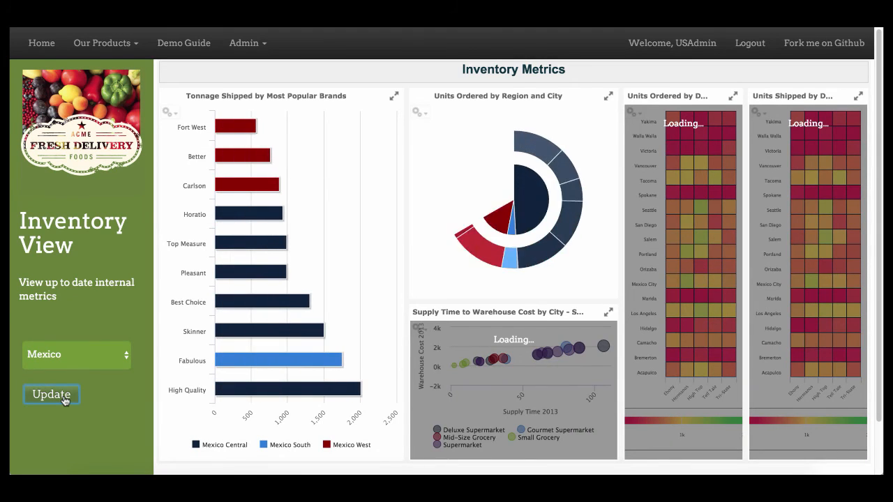
left_click(50, 393)
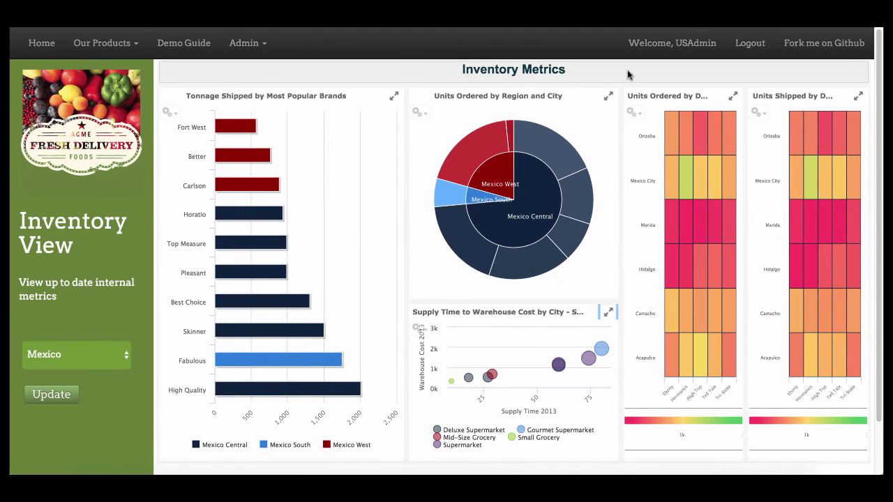
left_click(732, 95)
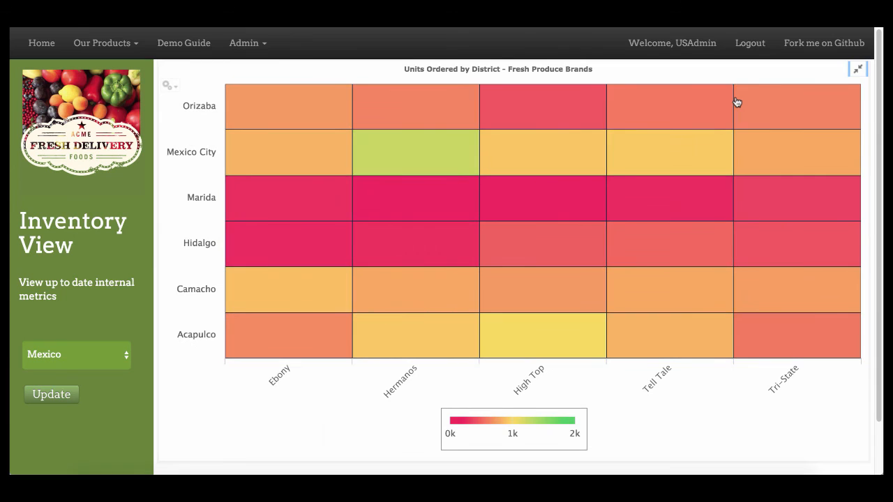